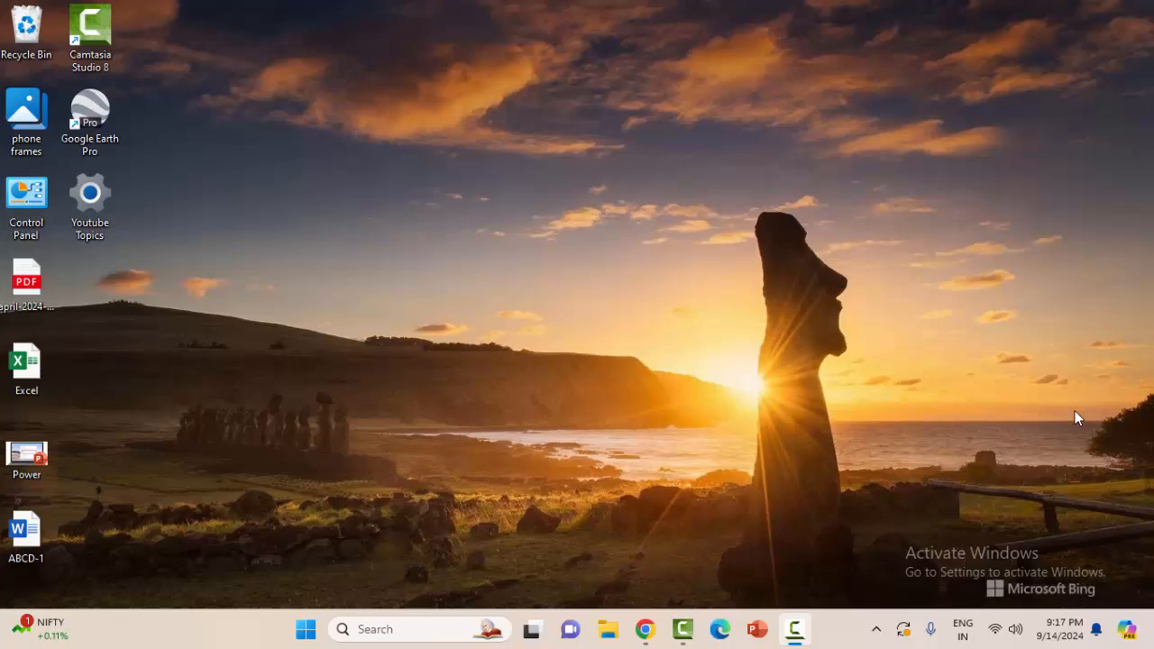
pyautogui.moveTo(833, 442)
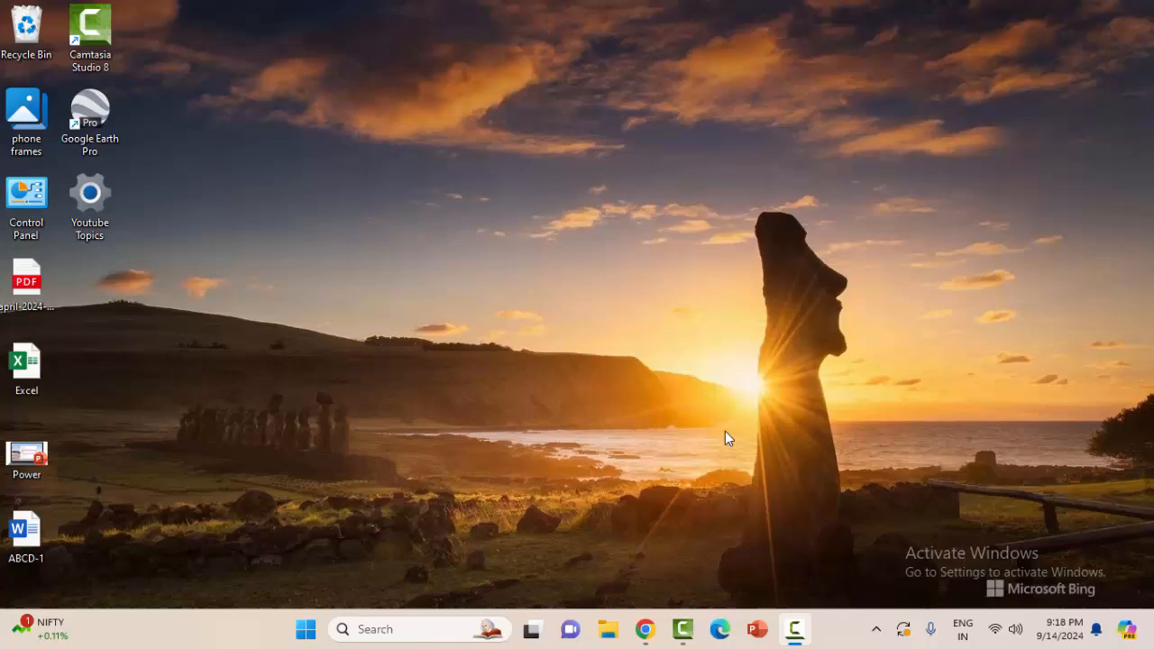
pyautogui.moveTo(36, 200)
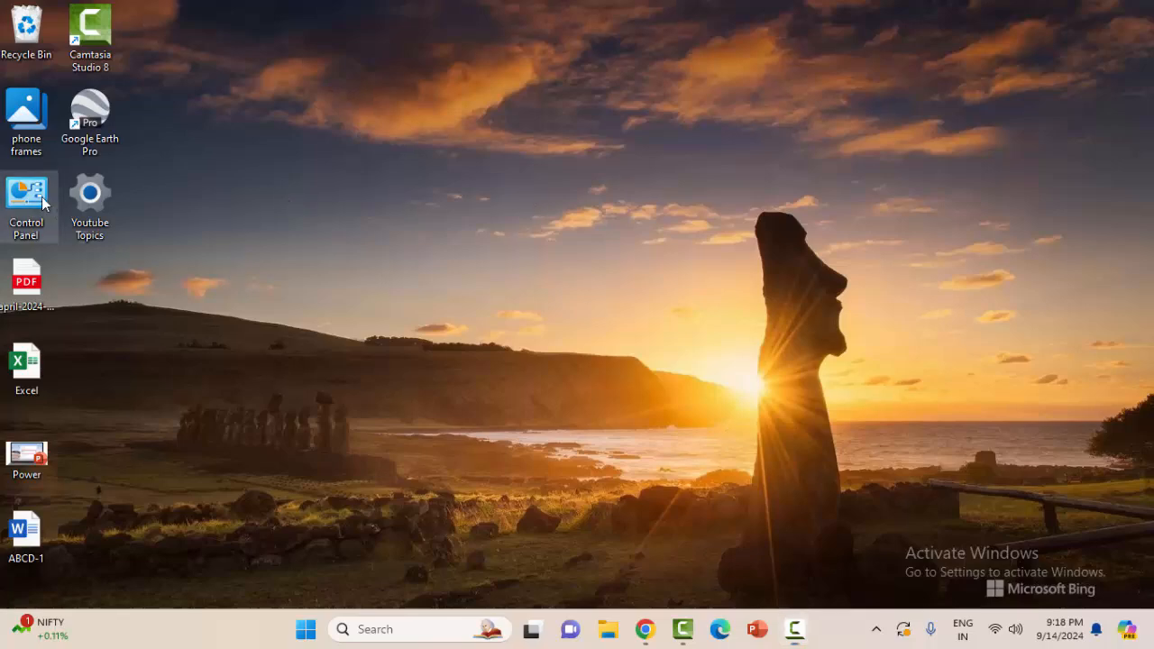
# Step: Launch Control Panel in Category view and go to Network and Internet
pyautogui.doubleClick(25, 191)
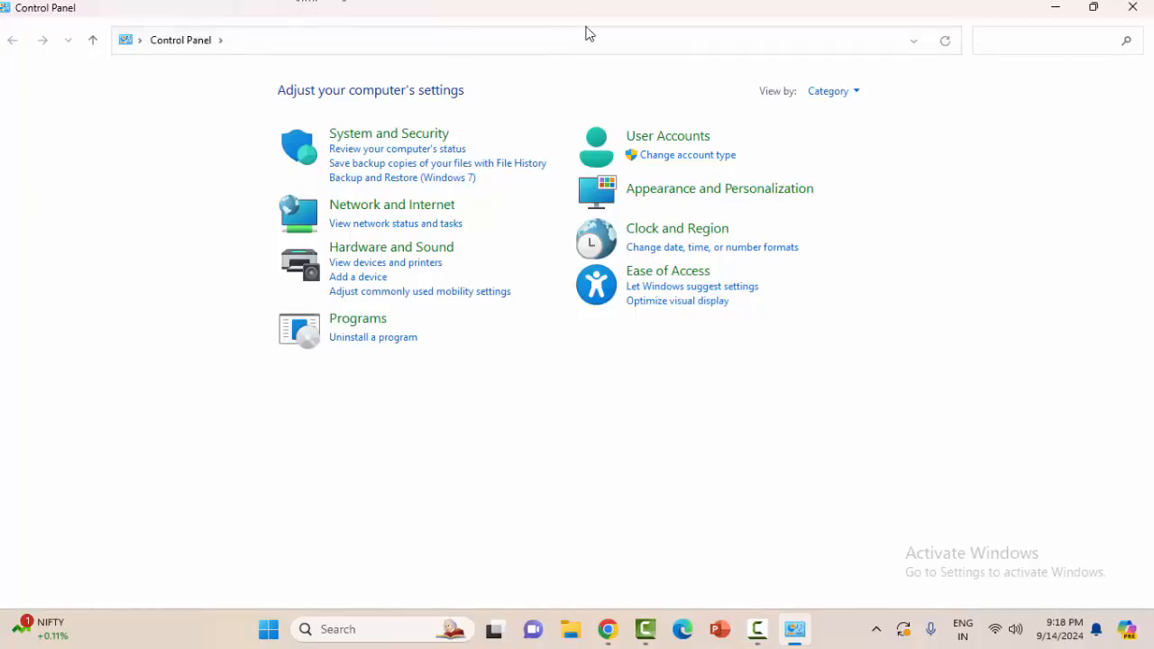
pyautogui.click(827, 91)
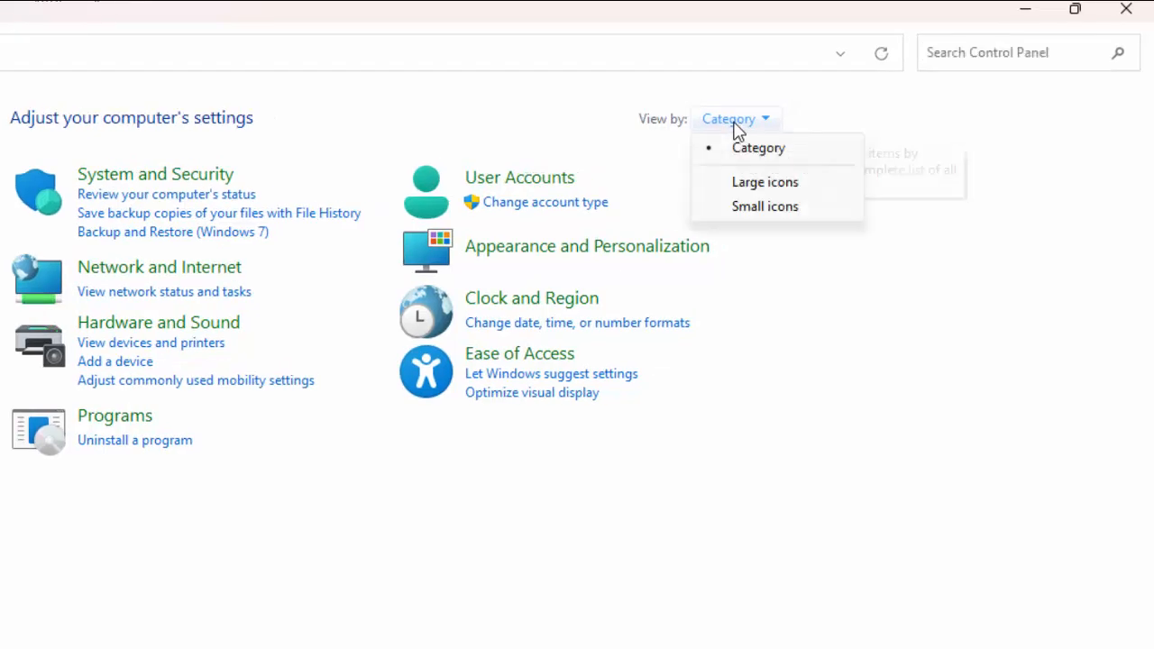
pyautogui.click(757, 148)
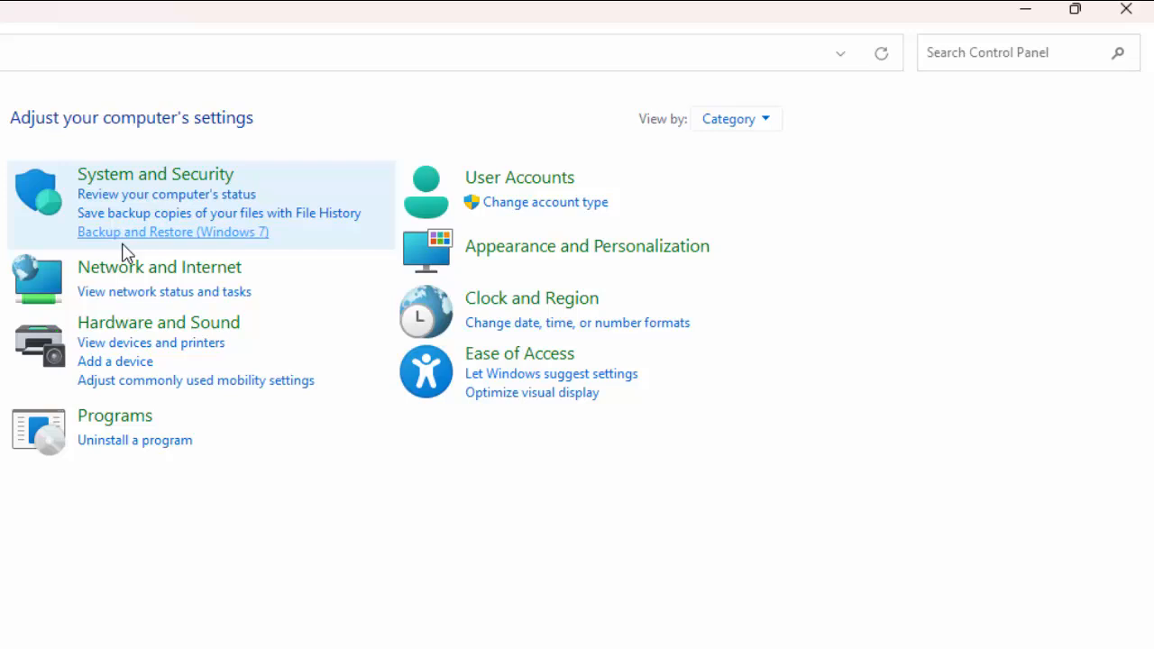
pyautogui.moveTo(159, 267)
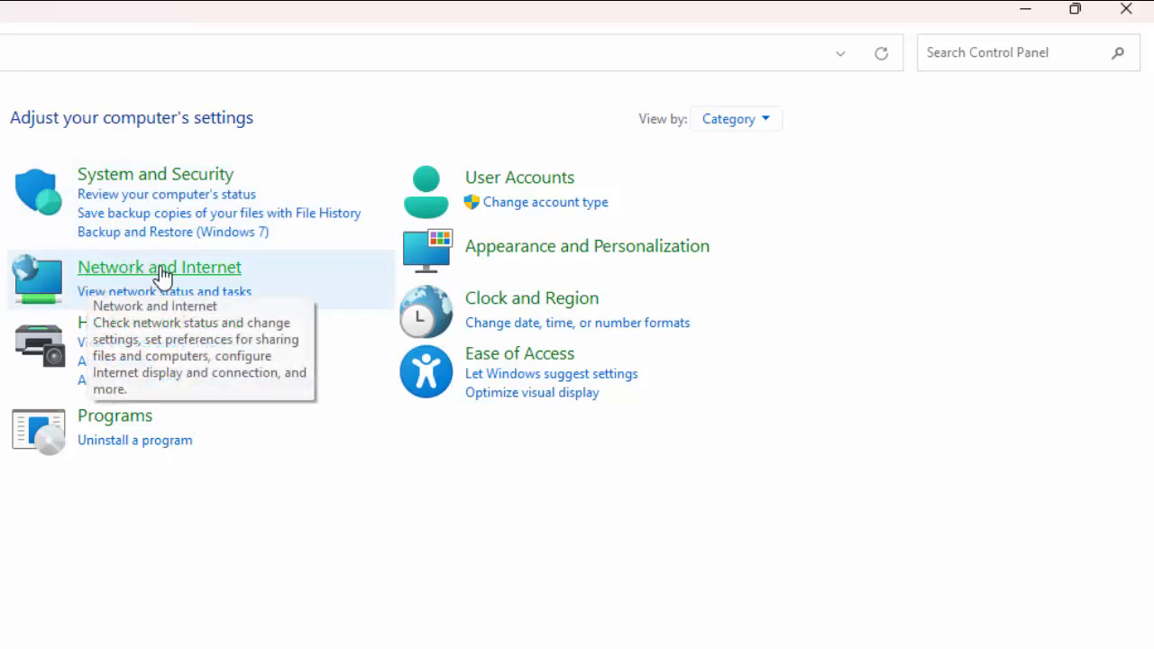
pyautogui.click(159, 267)
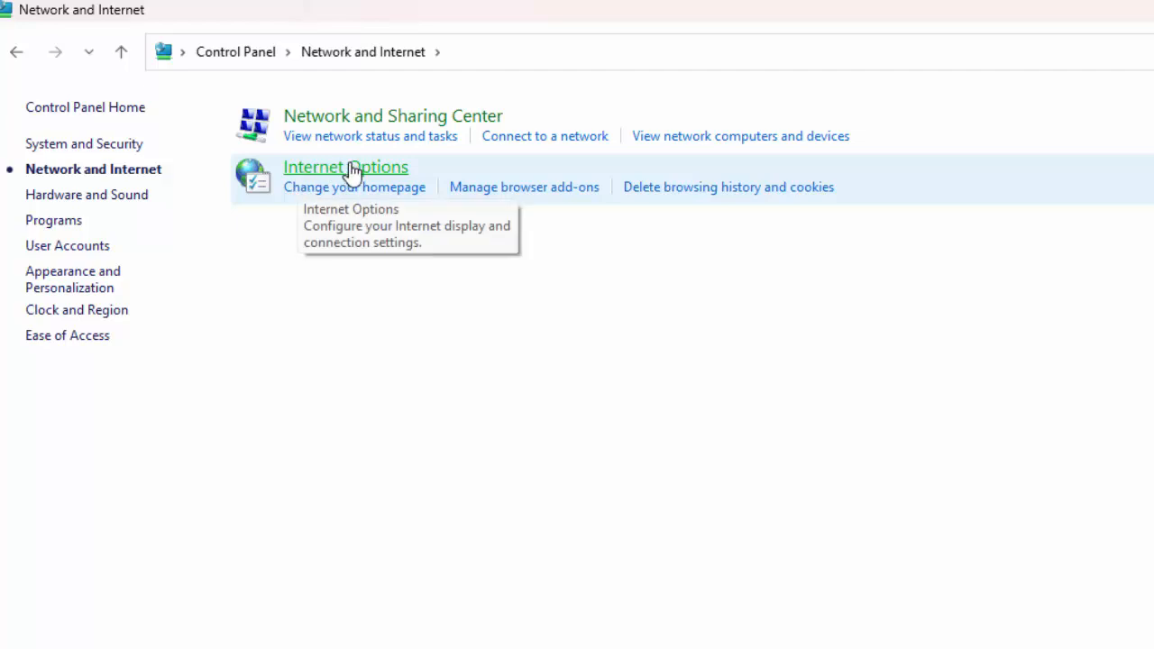
pyautogui.moveTo(365, 180)
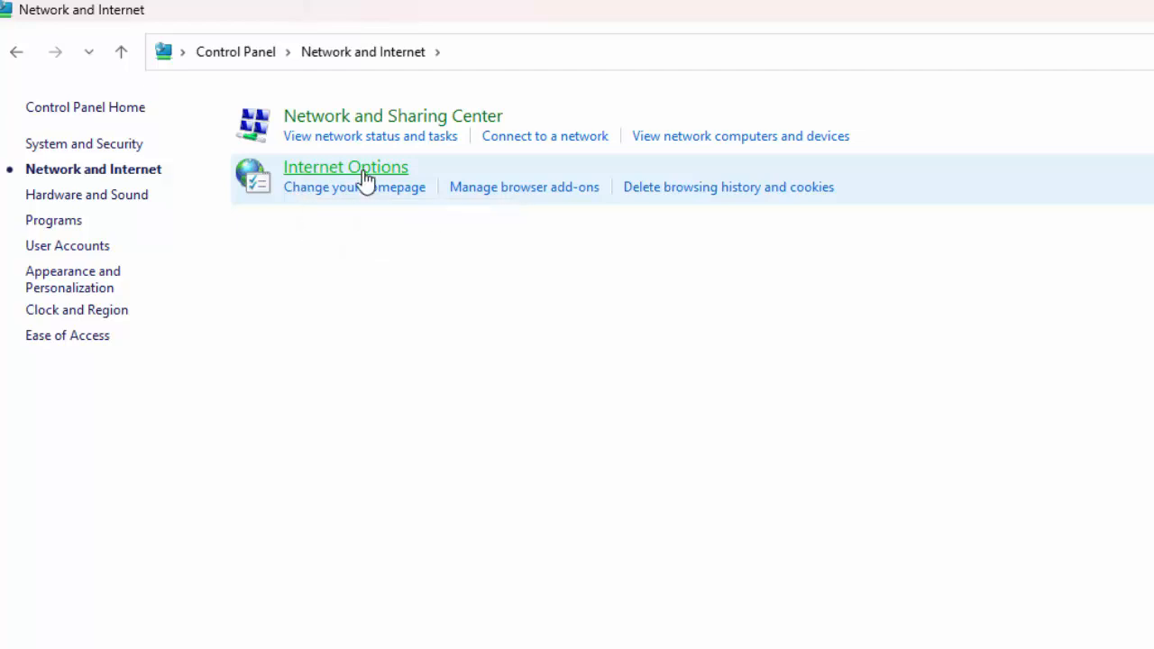
# Step: In Internet Options' Content tab, clear the SSL state and dismiss the dialog
pyautogui.click(347, 166)
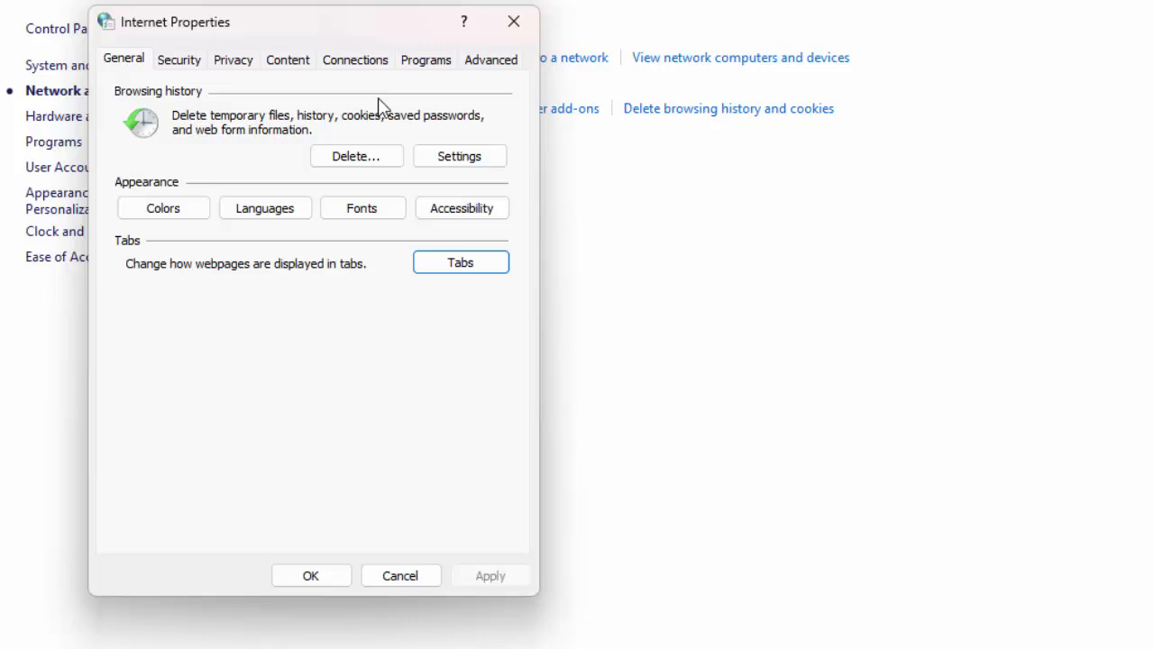
pyautogui.moveTo(350, 94)
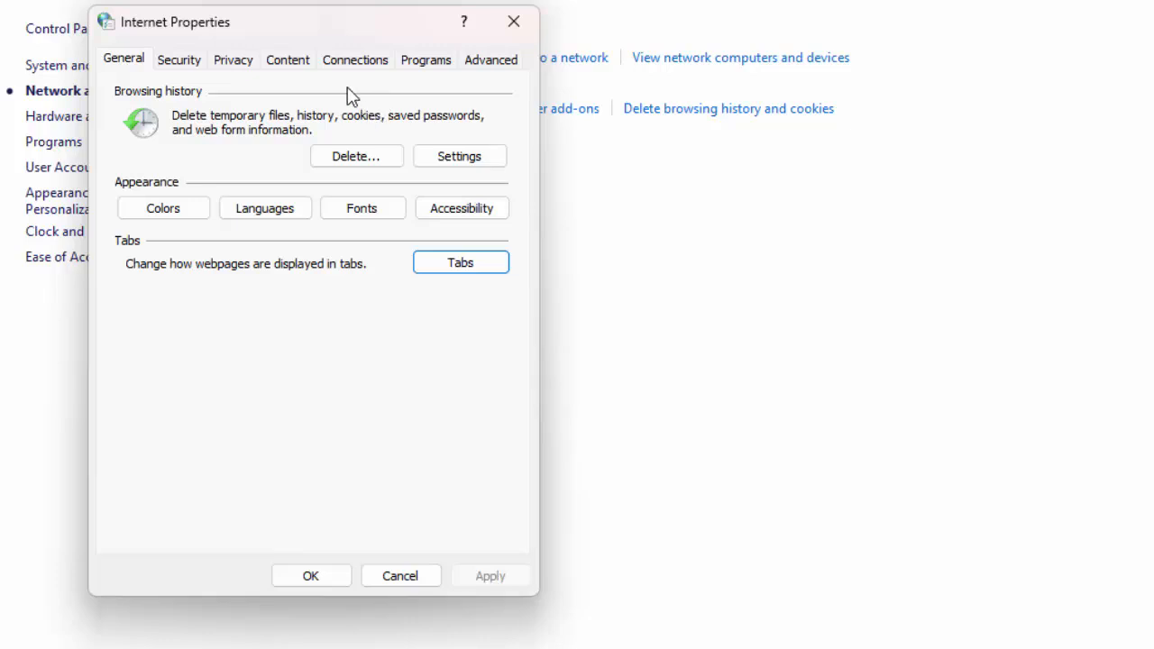
pyautogui.click(287, 60)
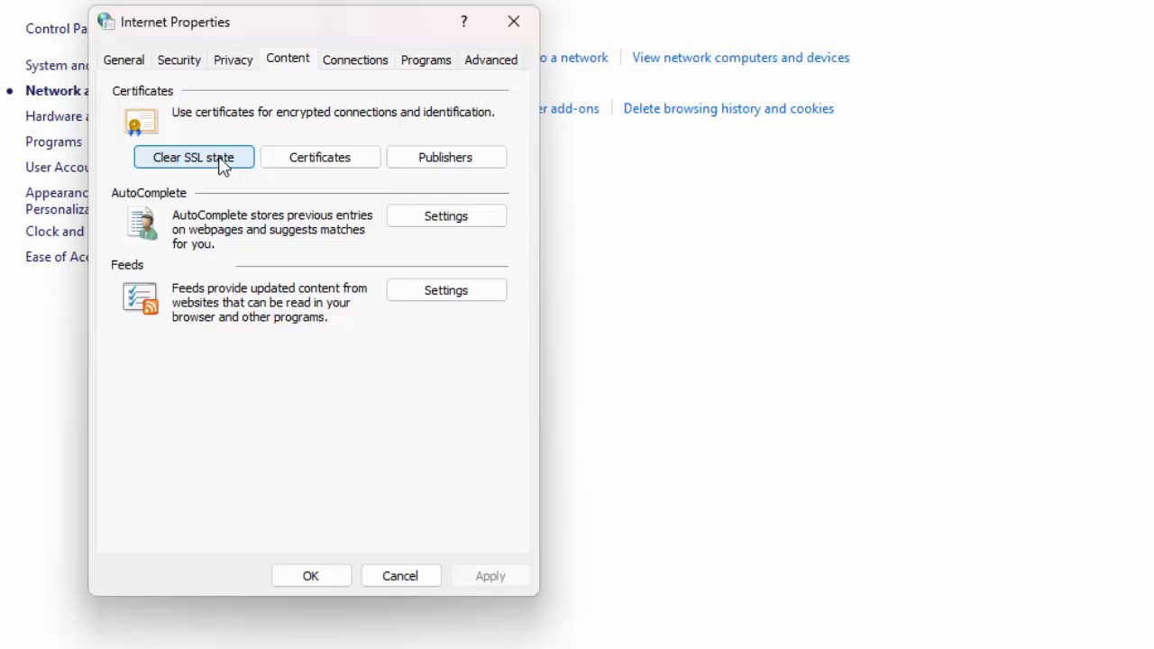
pyautogui.moveTo(400, 577)
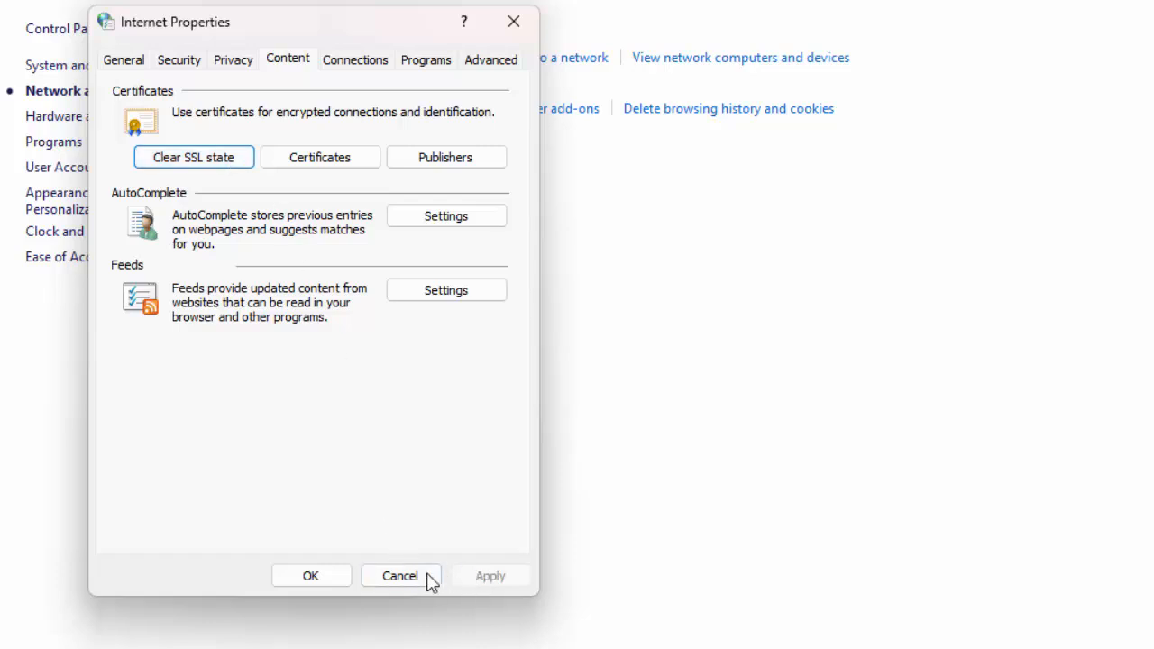
pyautogui.click(400, 575)
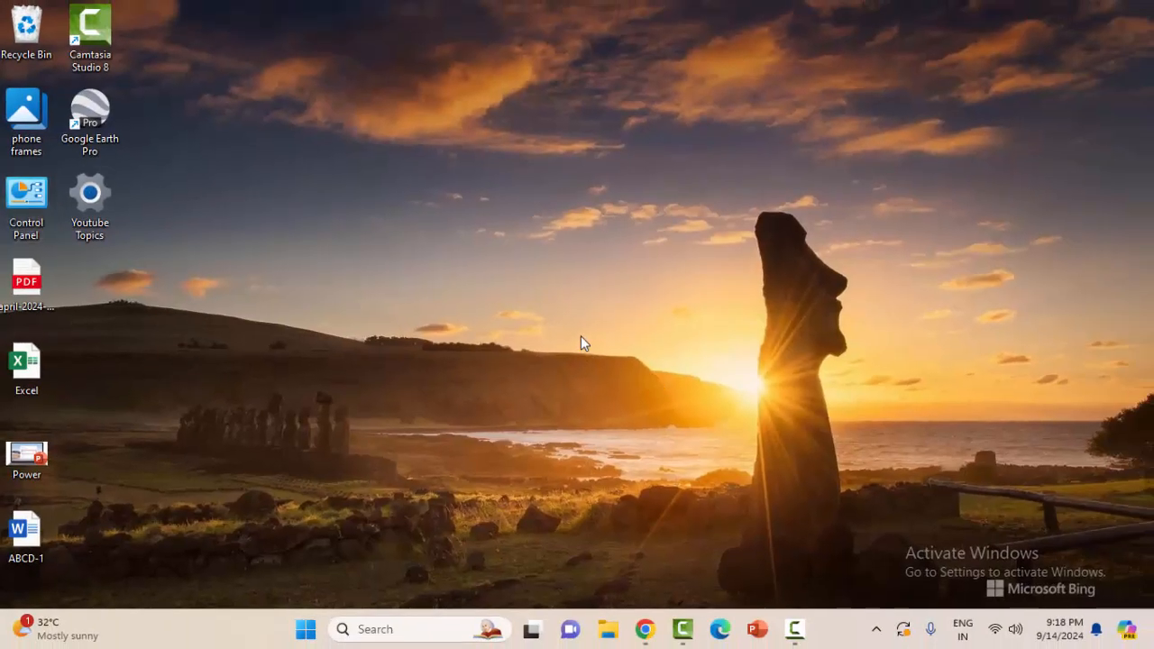
pyautogui.moveTo(604, 295)
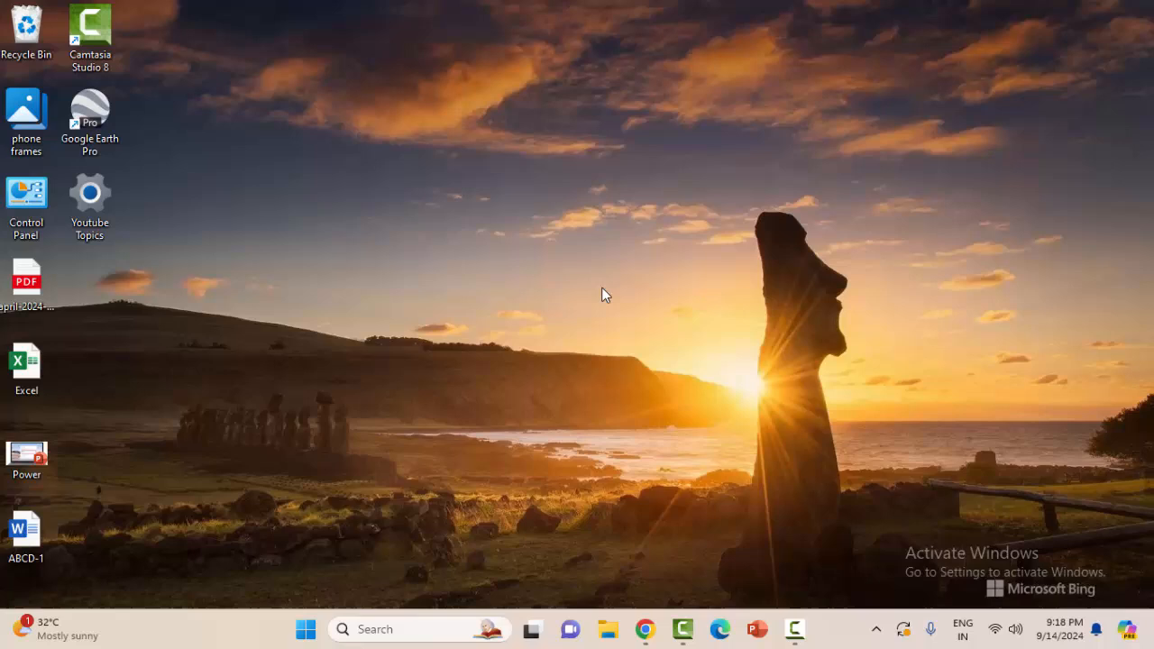
# Step: Launch Google Chrome from the taskbar
pyautogui.click(644, 628)
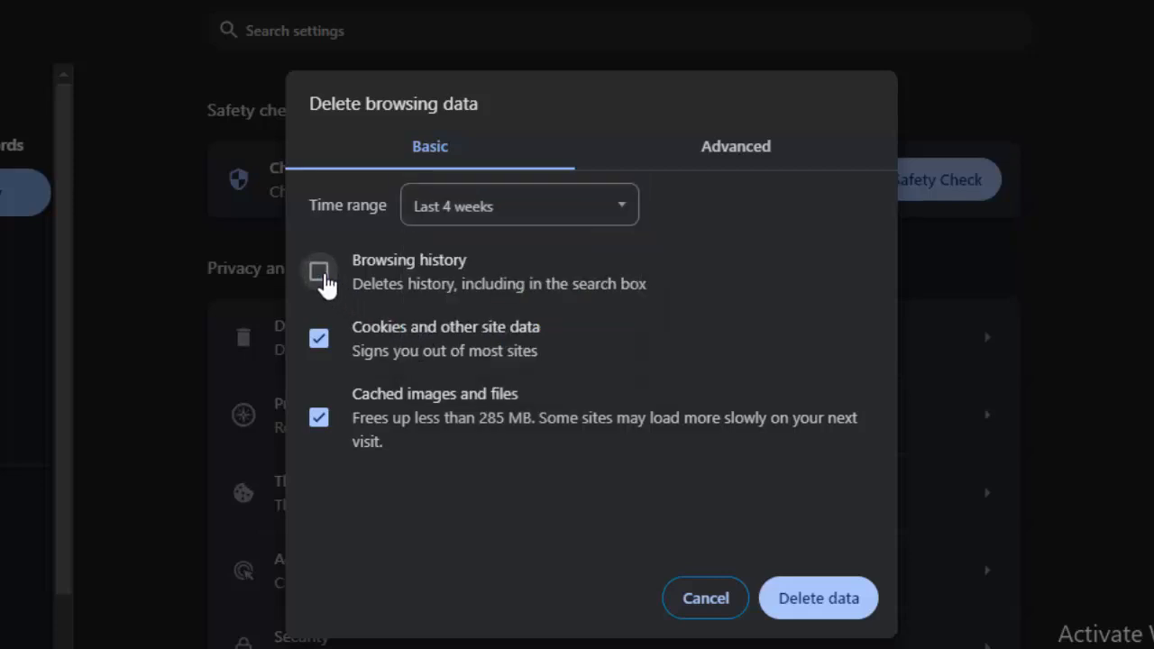
# Step: Delete the last 4 weeks of browsing history, cookies and cached files (Basic)
pyautogui.click(317, 270)
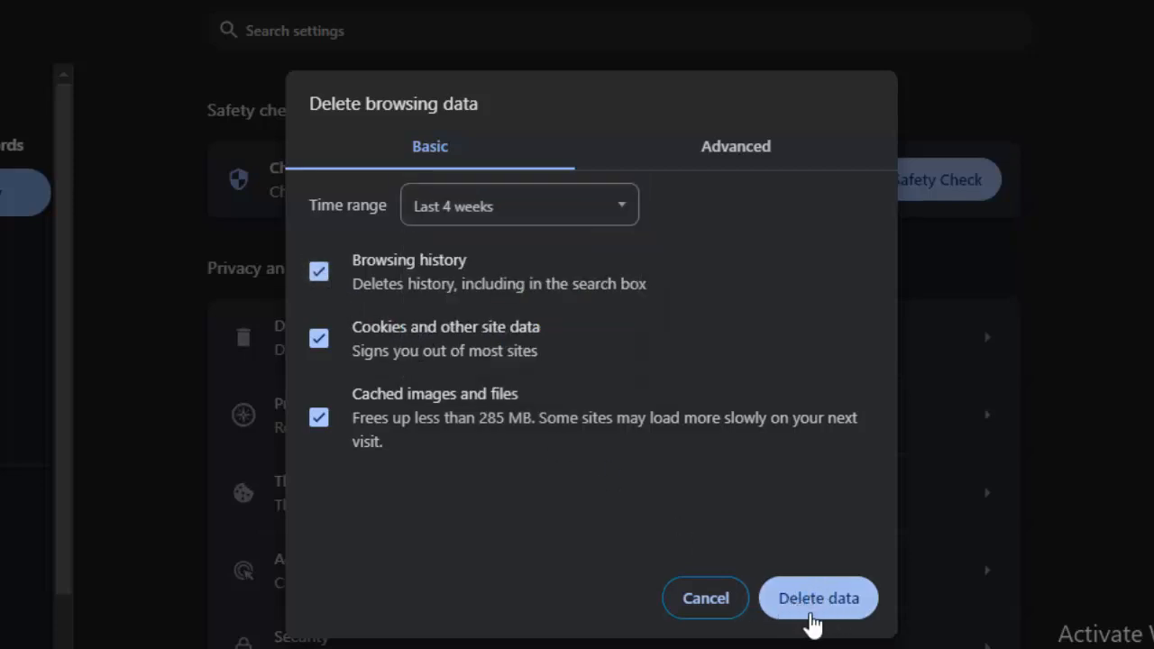
pyautogui.click(817, 598)
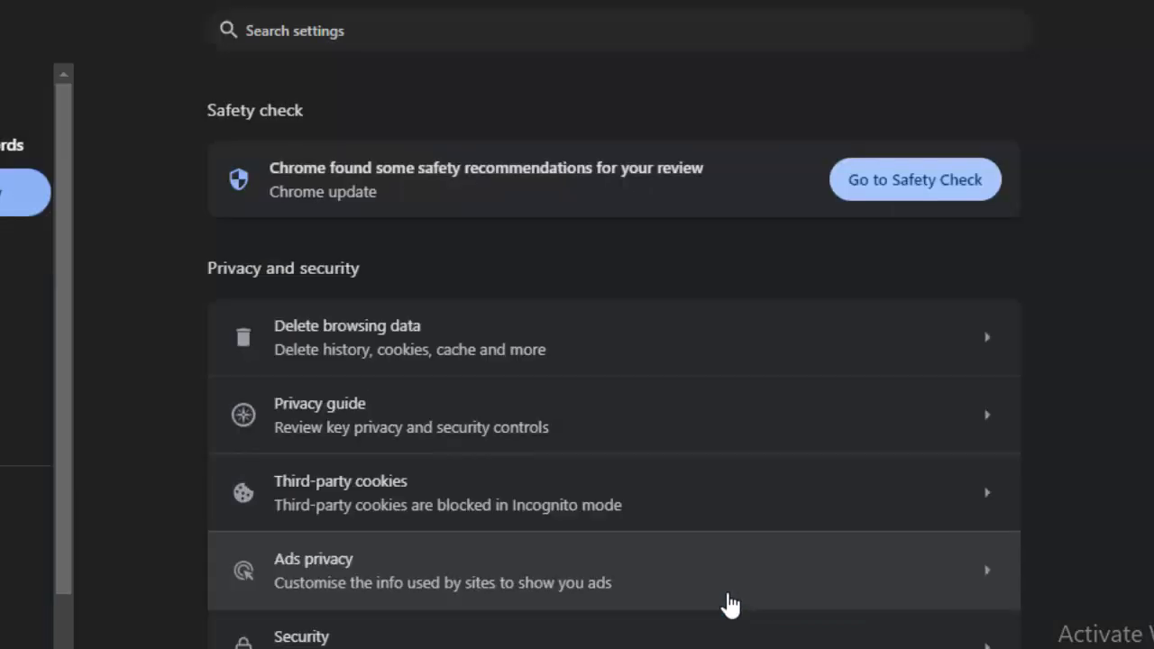
pyautogui.click(620, 28)
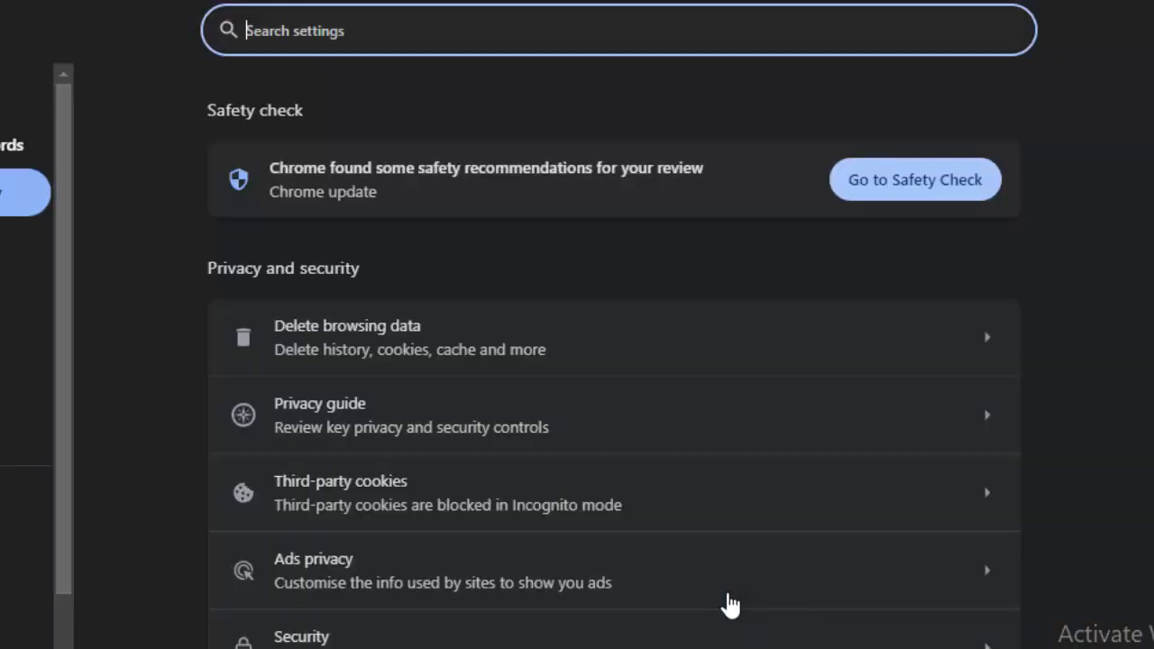
# Step: In Advanced, delete cookies and cached images and files, leaving other data untouched
pyautogui.click(346, 324)
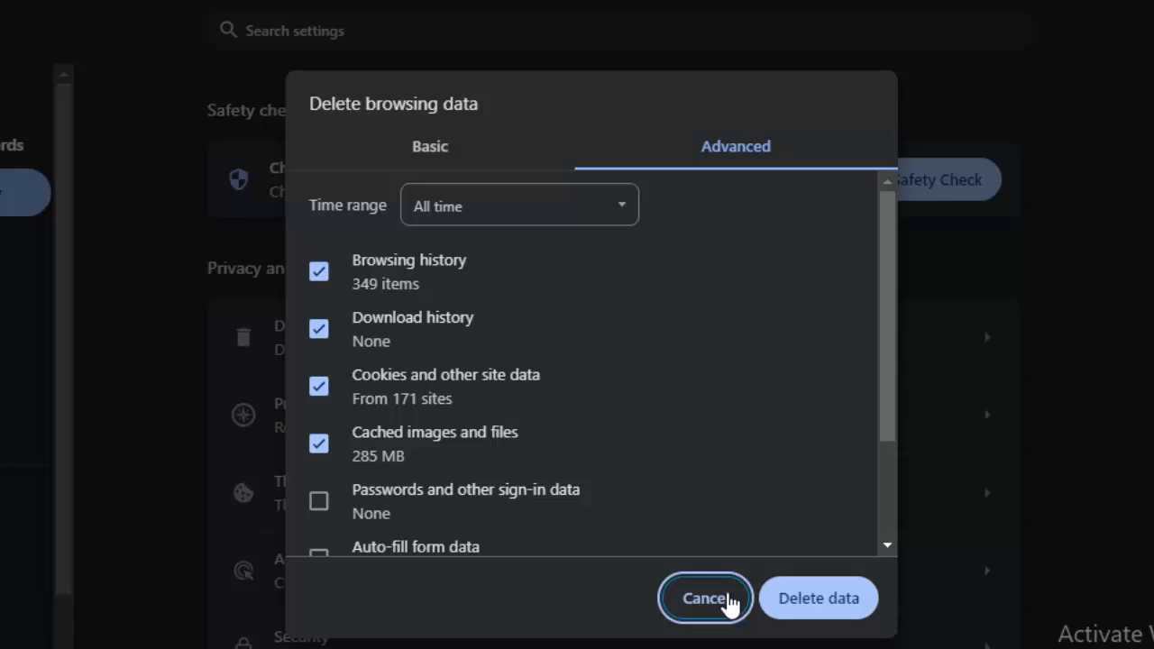
pyautogui.moveTo(735, 146)
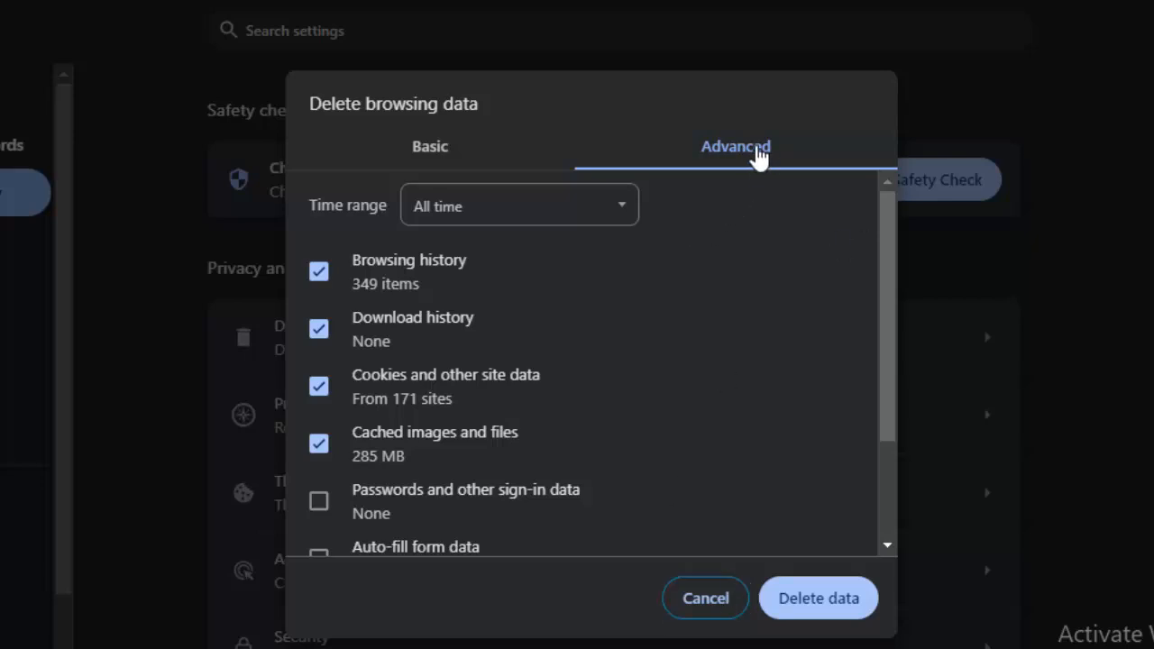
pyautogui.click(519, 206)
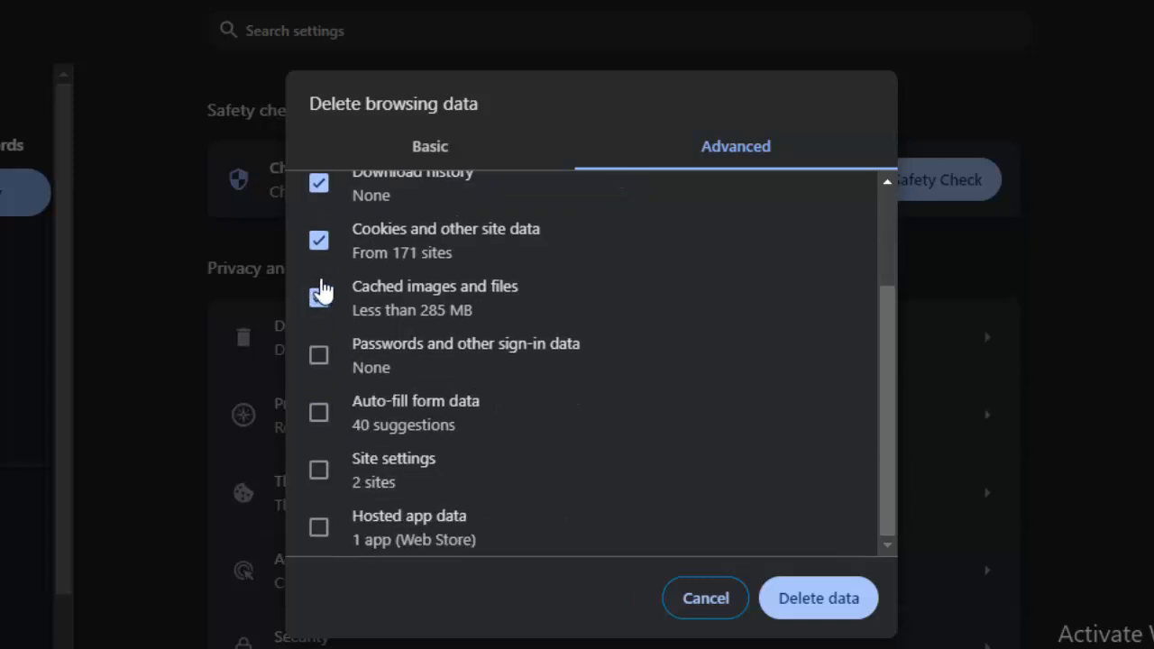
pyautogui.click(317, 296)
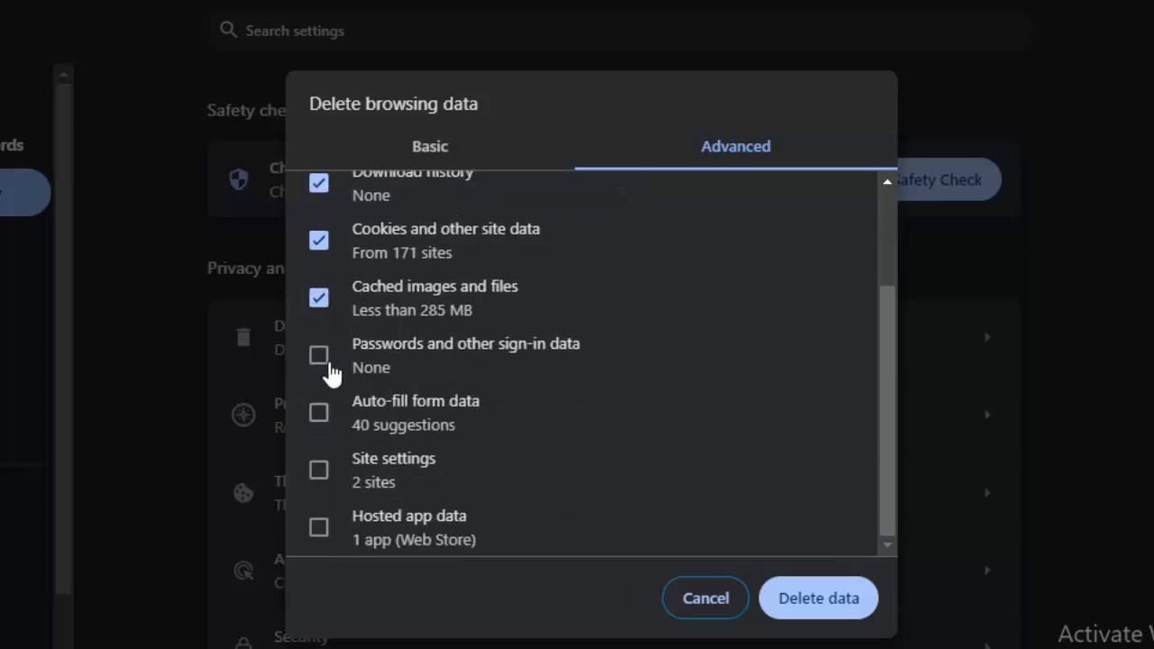
pyautogui.moveTo(319, 526)
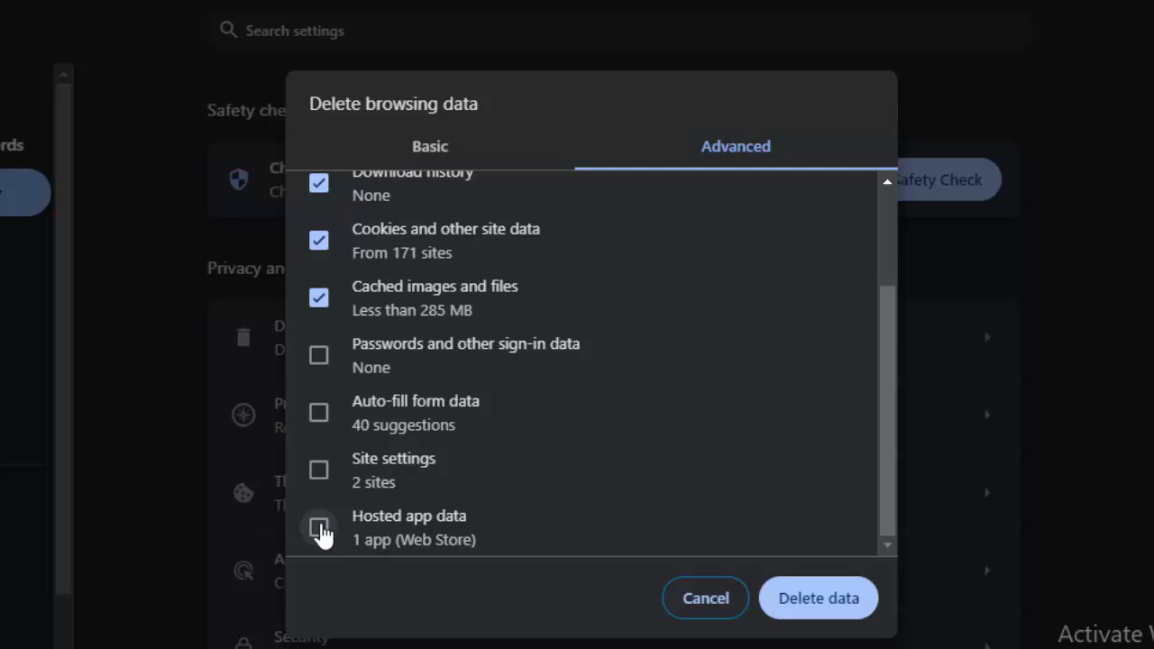
pyautogui.moveTo(319, 469)
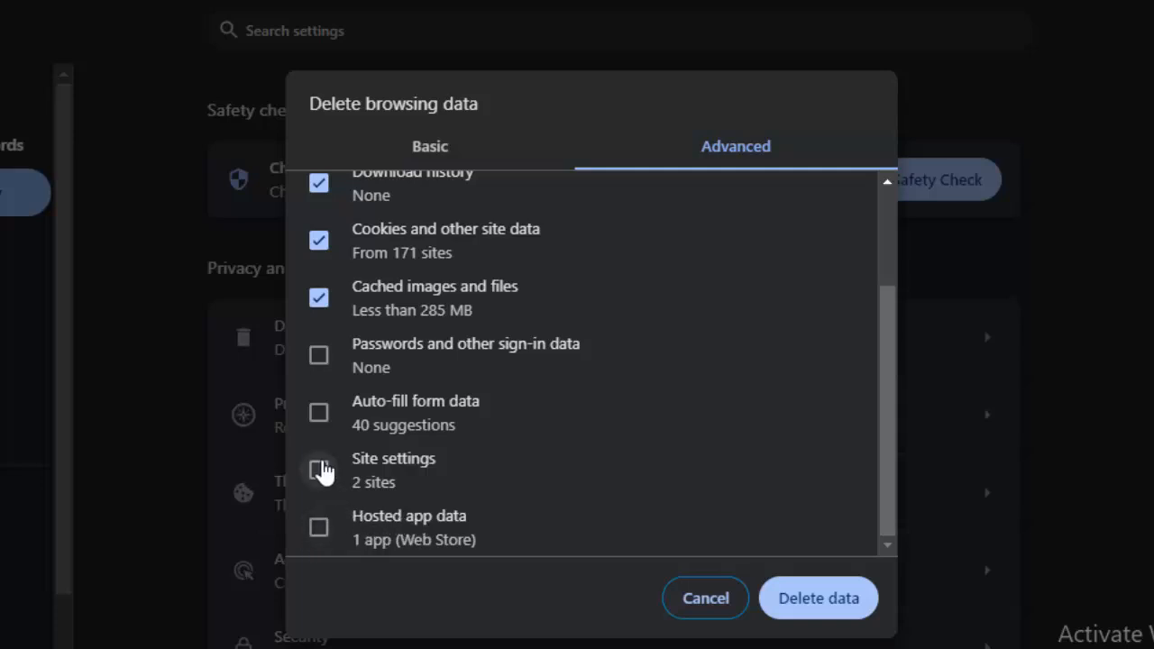
pyautogui.moveTo(323, 411)
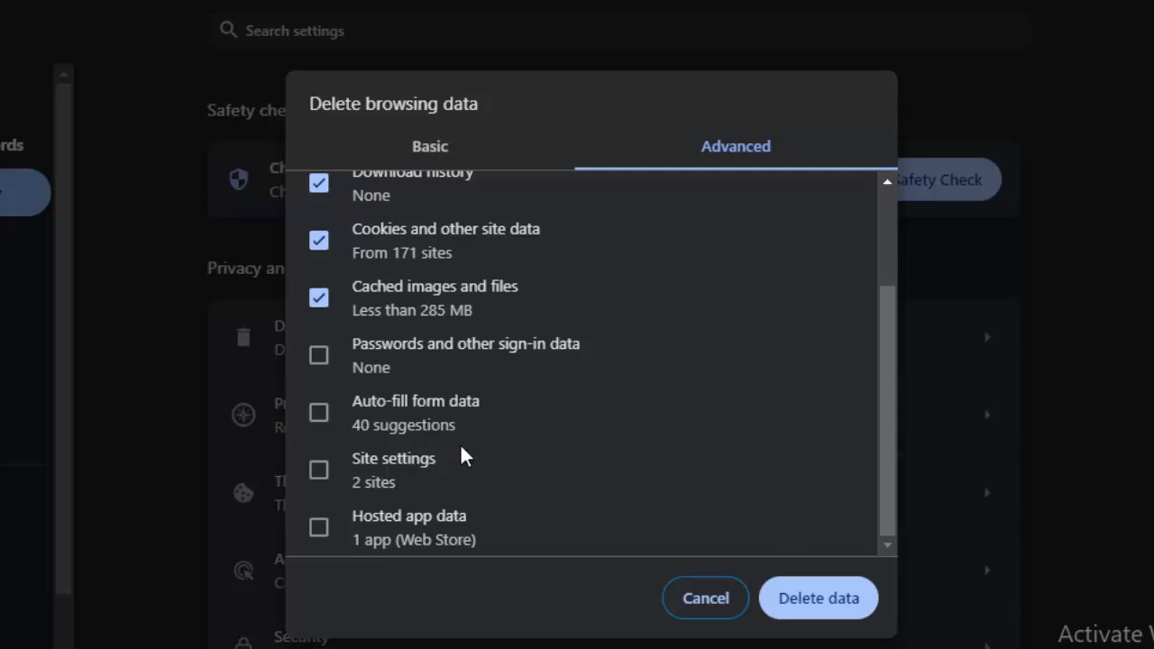
pyautogui.moveTo(819, 599)
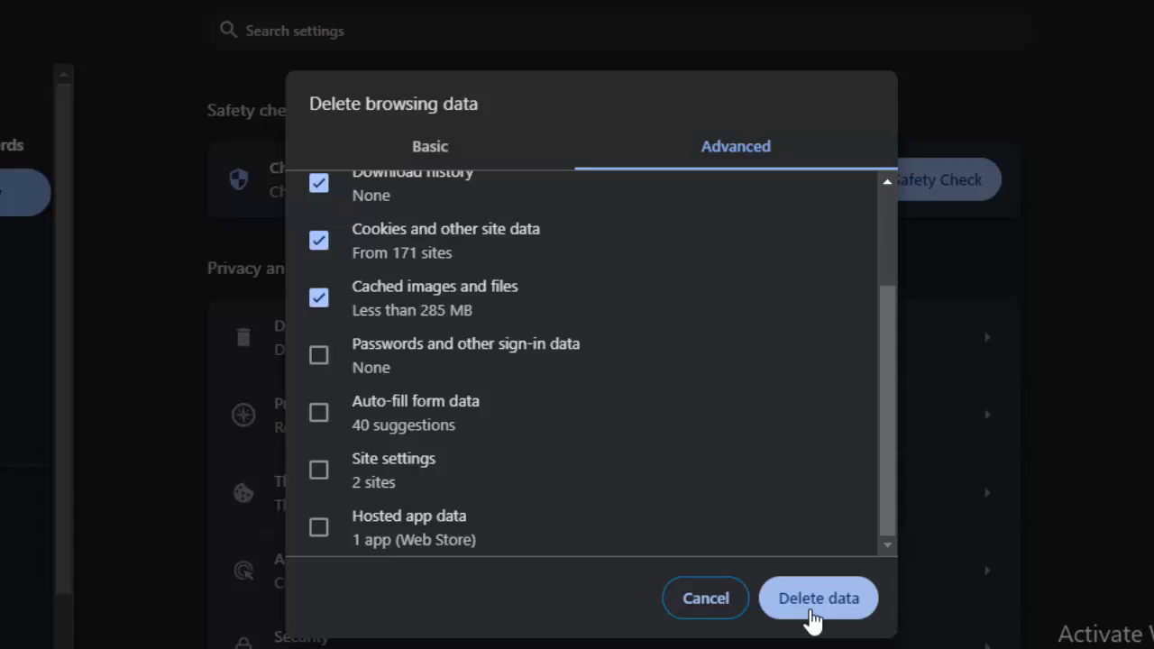
pyautogui.click(817, 599)
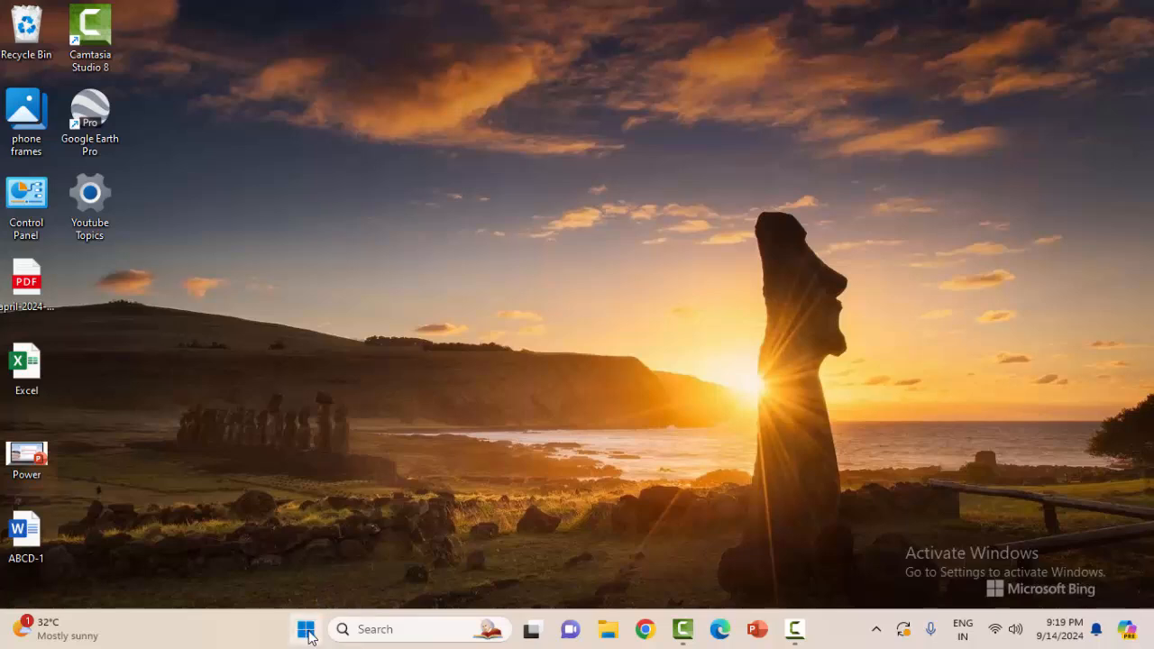
# Step: Search Start for 'command prompt' and run it as administrator
pyautogui.click(307, 627)
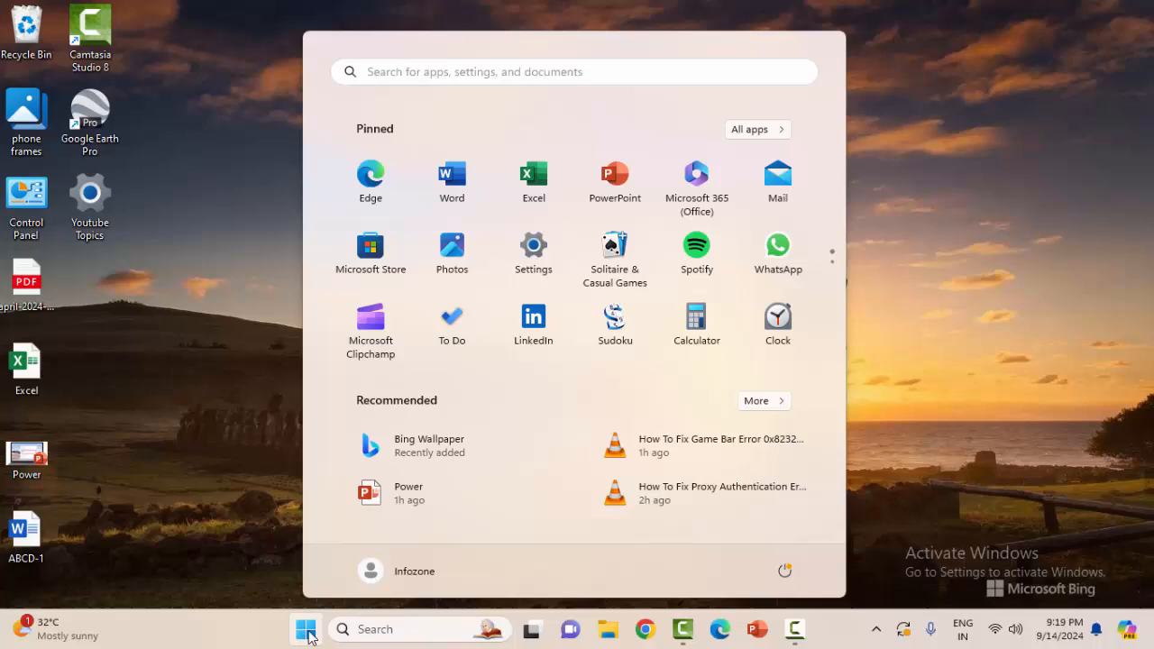
pyautogui.write('command prompt')
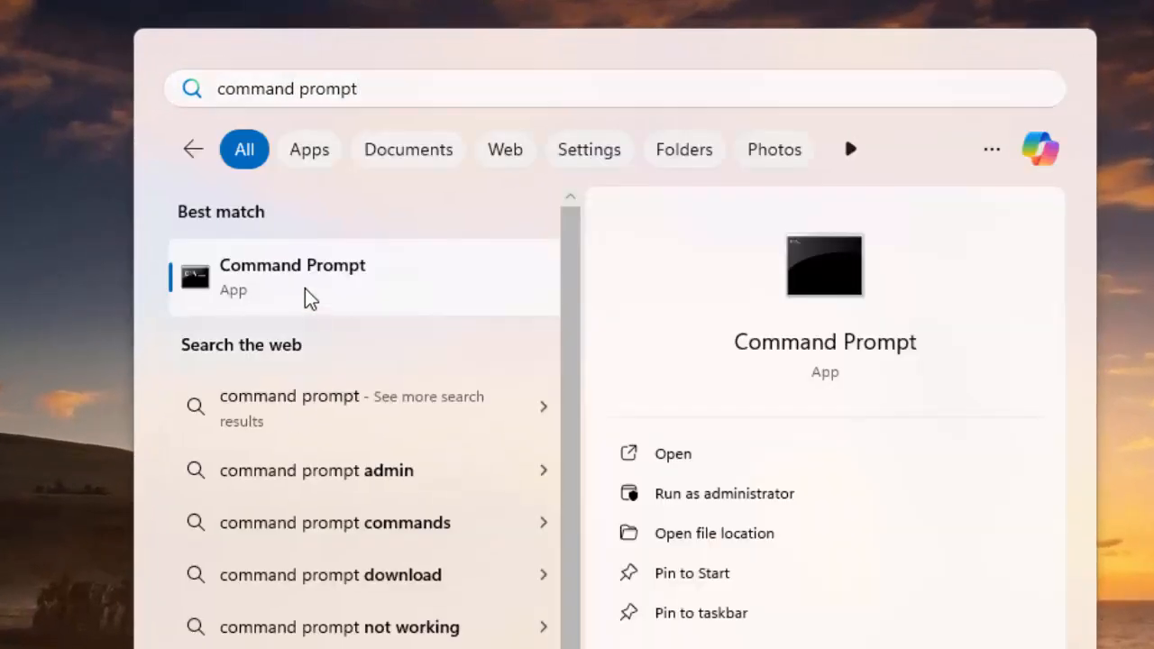
pyautogui.rightClick(292, 278)
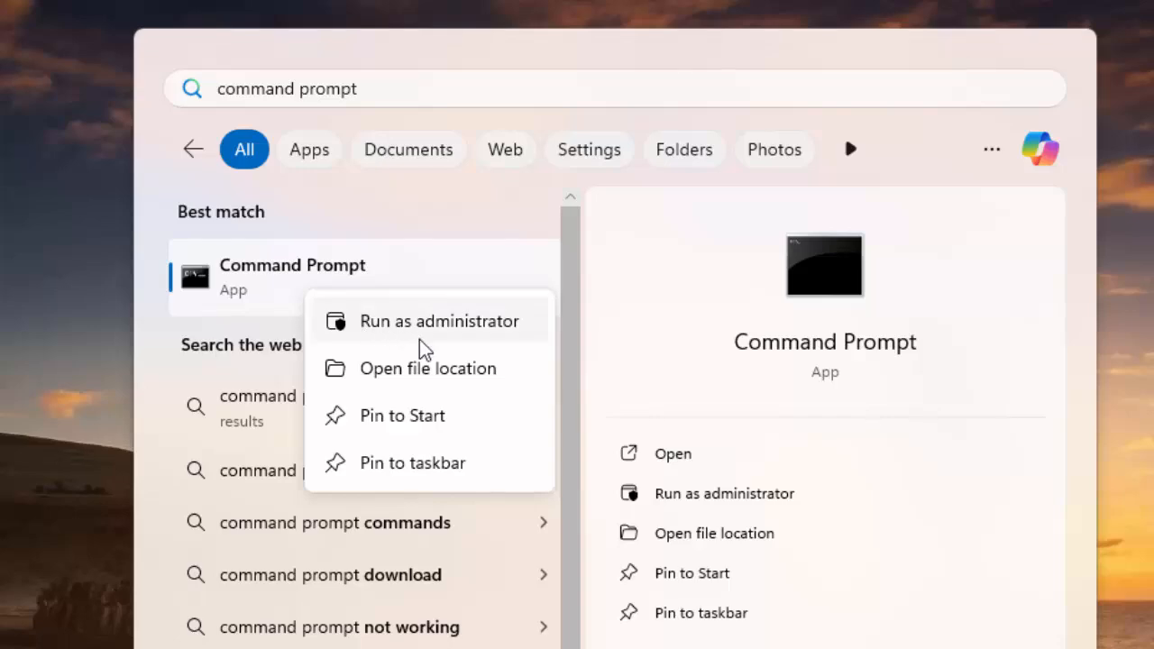
pyautogui.click(440, 321)
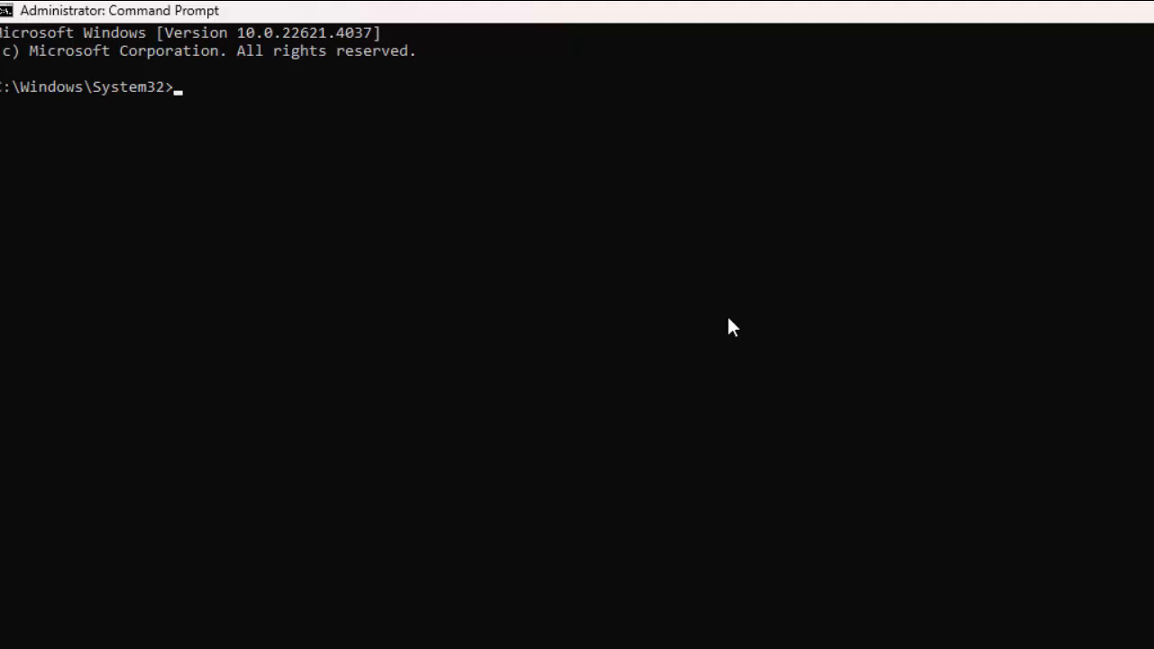
# Step: Run ipconfig /release and begin the next ipconfig command
pyautogui.write('ipconf')
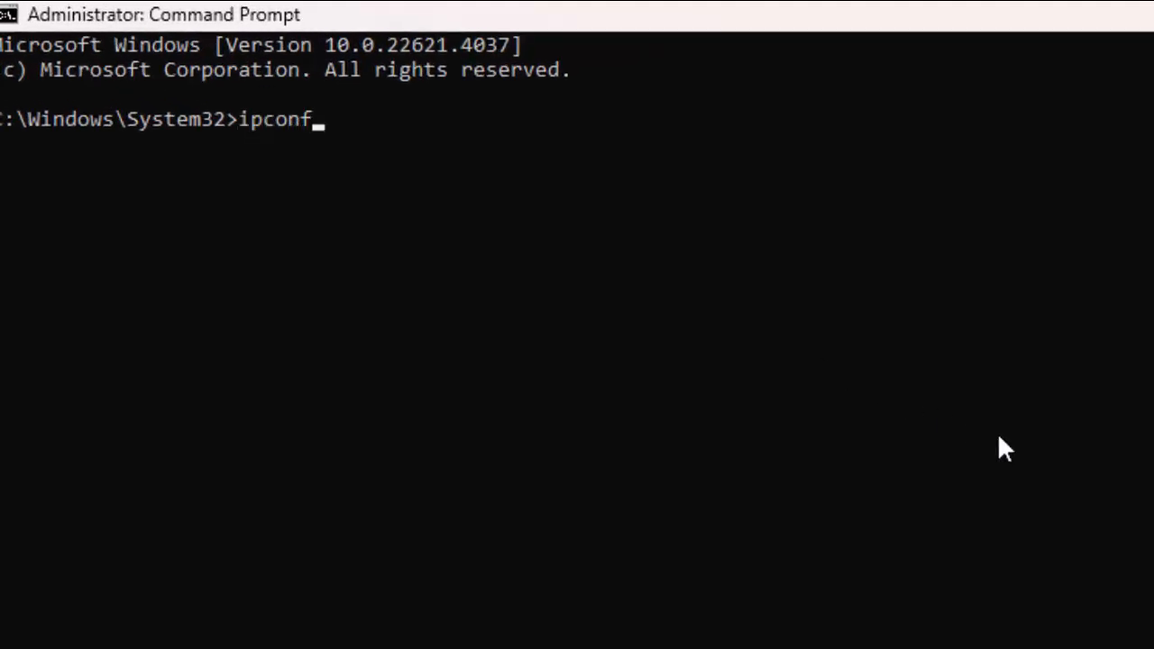
pyautogui.write('ig /')
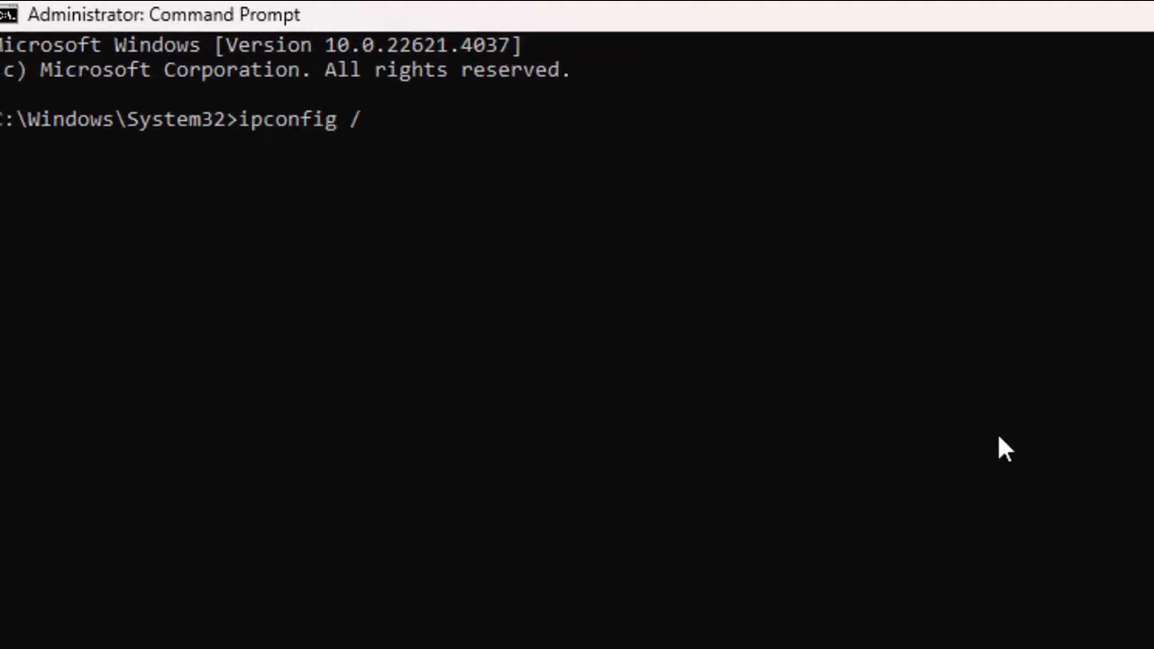
pyautogui.write('release')
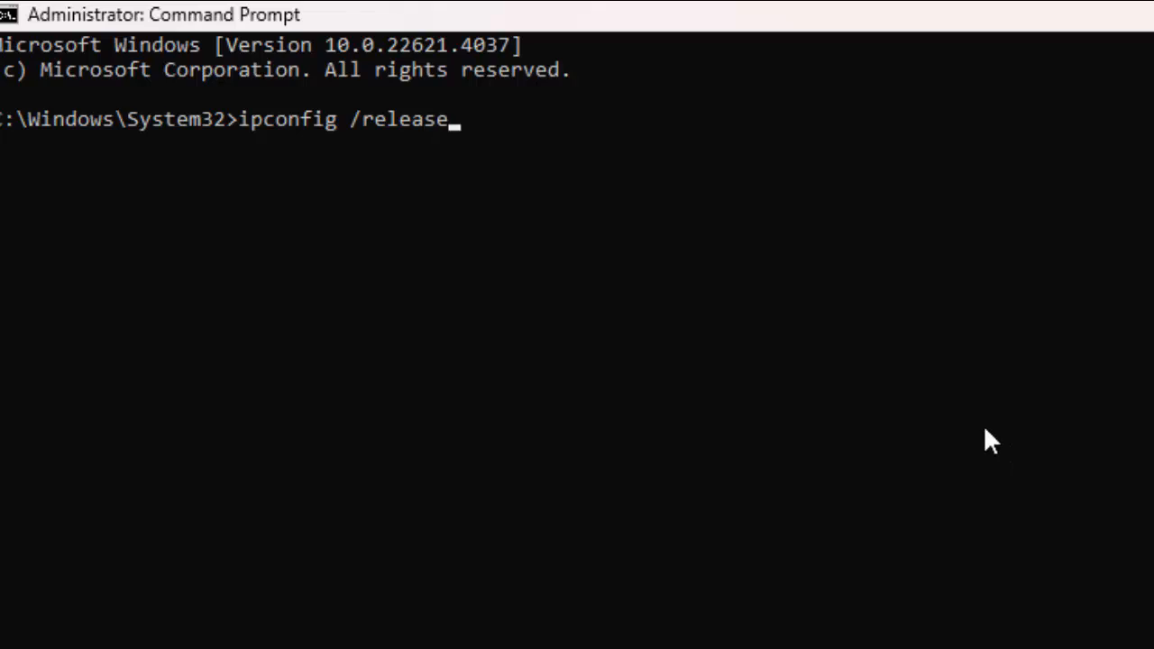
pyautogui.press('Return')
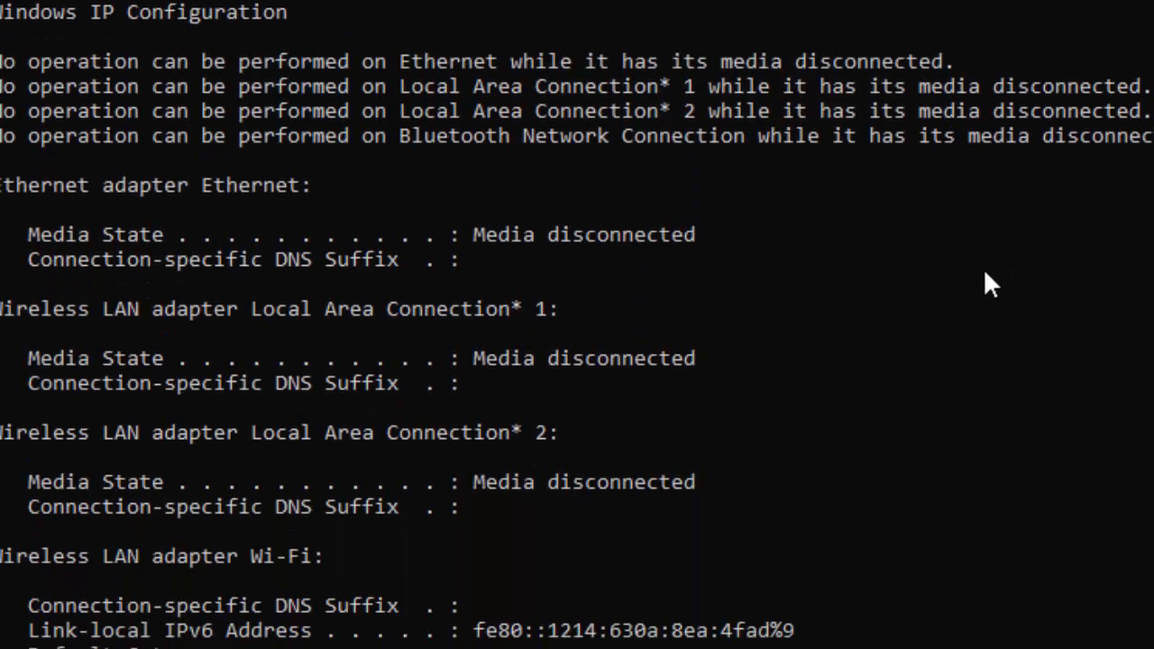
pyautogui.scroll(-3)
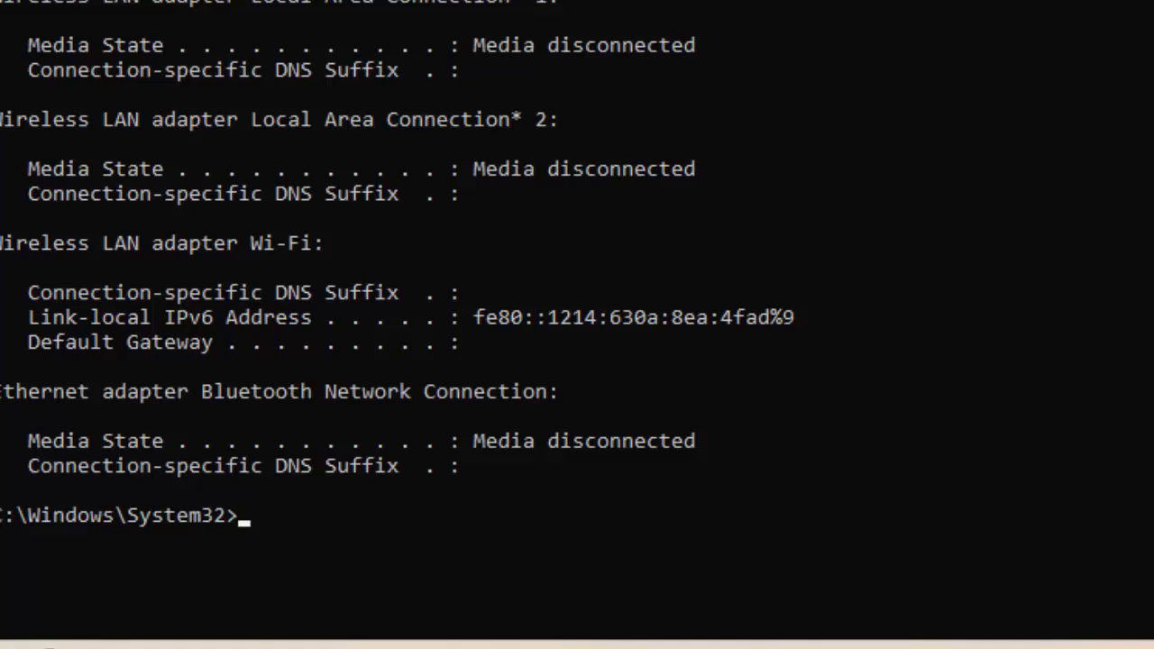
pyautogui.write('ipconfig /')
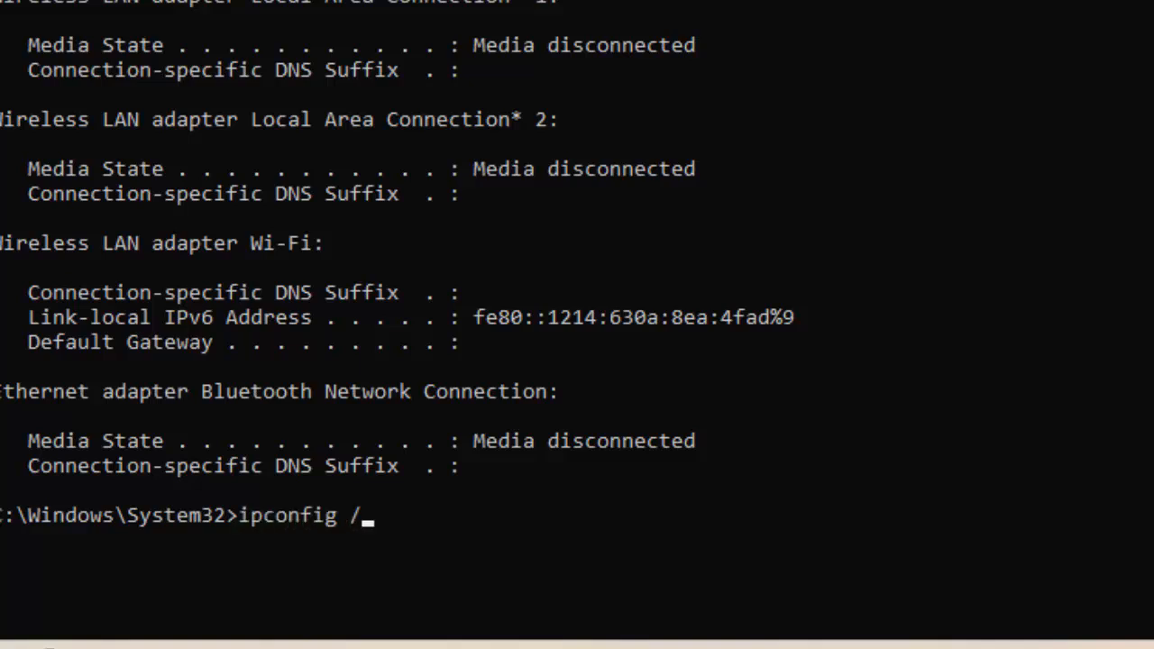
# Step: Run ipconfig /flushdns, then start entering ipconfig /renew
pyautogui.write('flush')
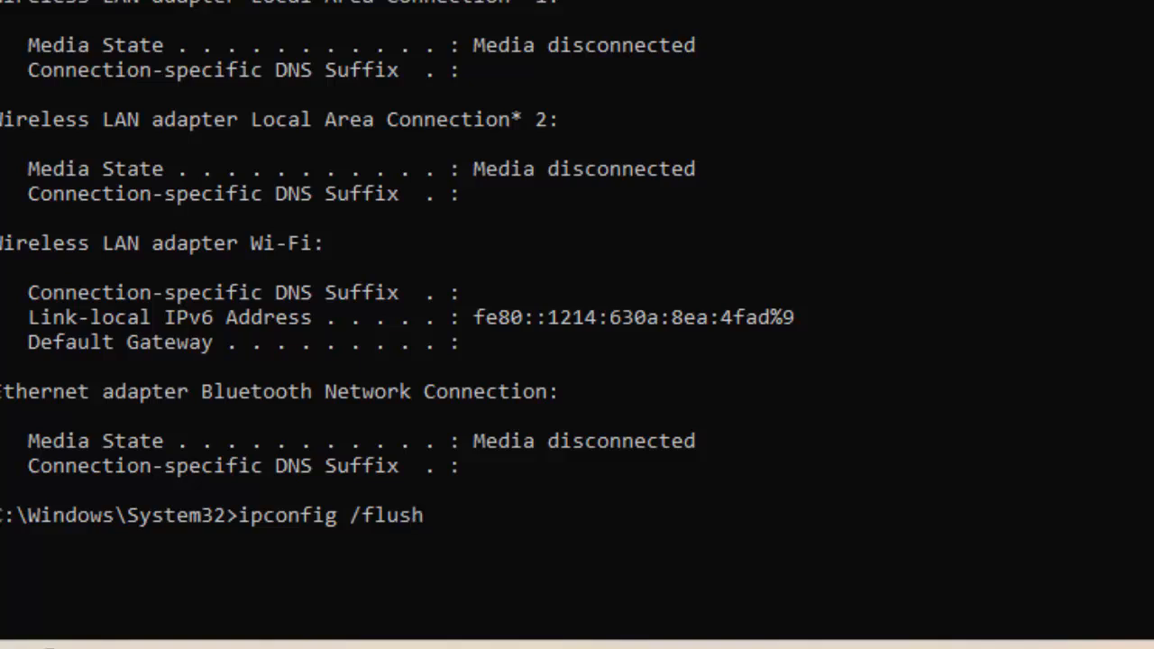
pyautogui.press('Return')
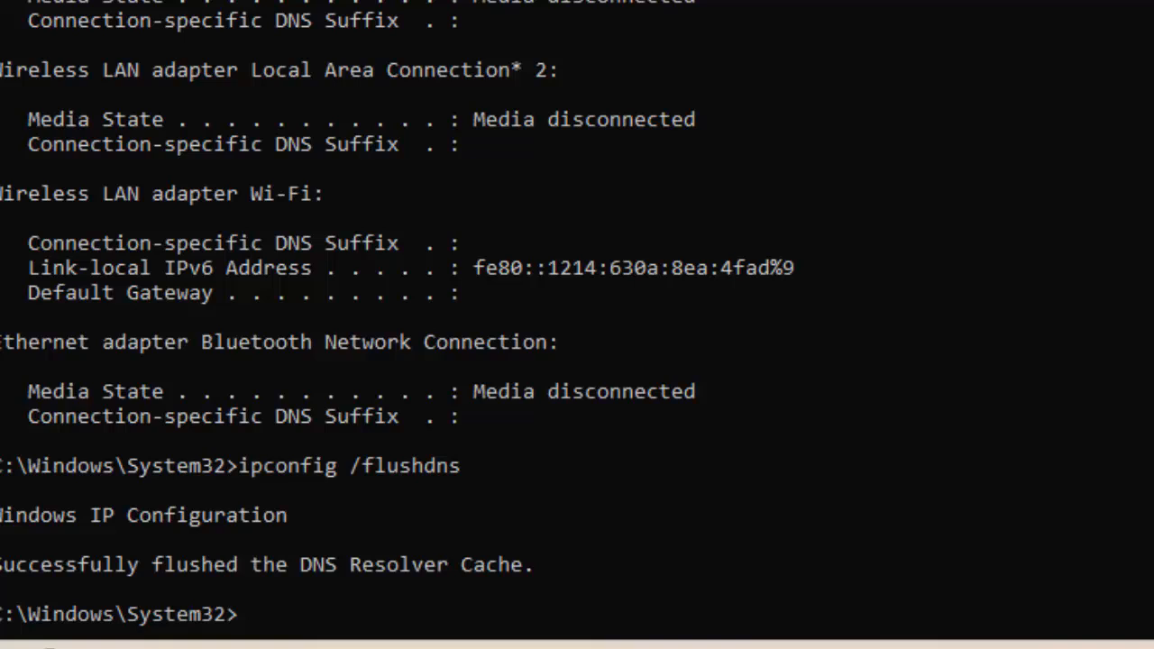
pyautogui.write('ipconfig')
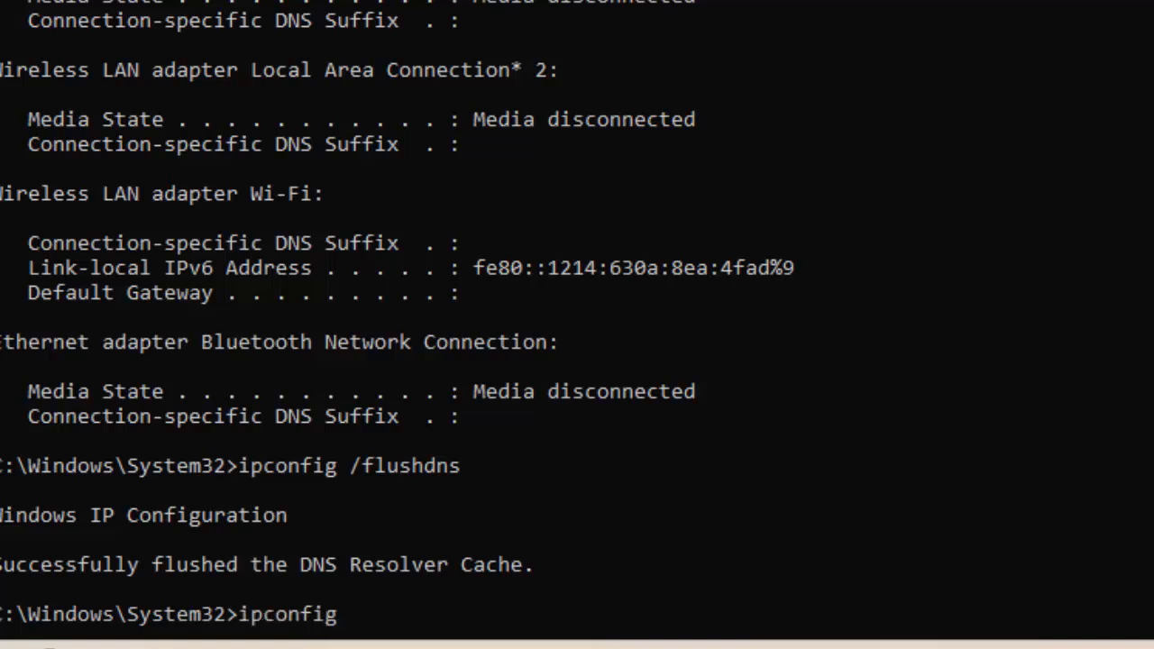
pyautogui.write('/rene')
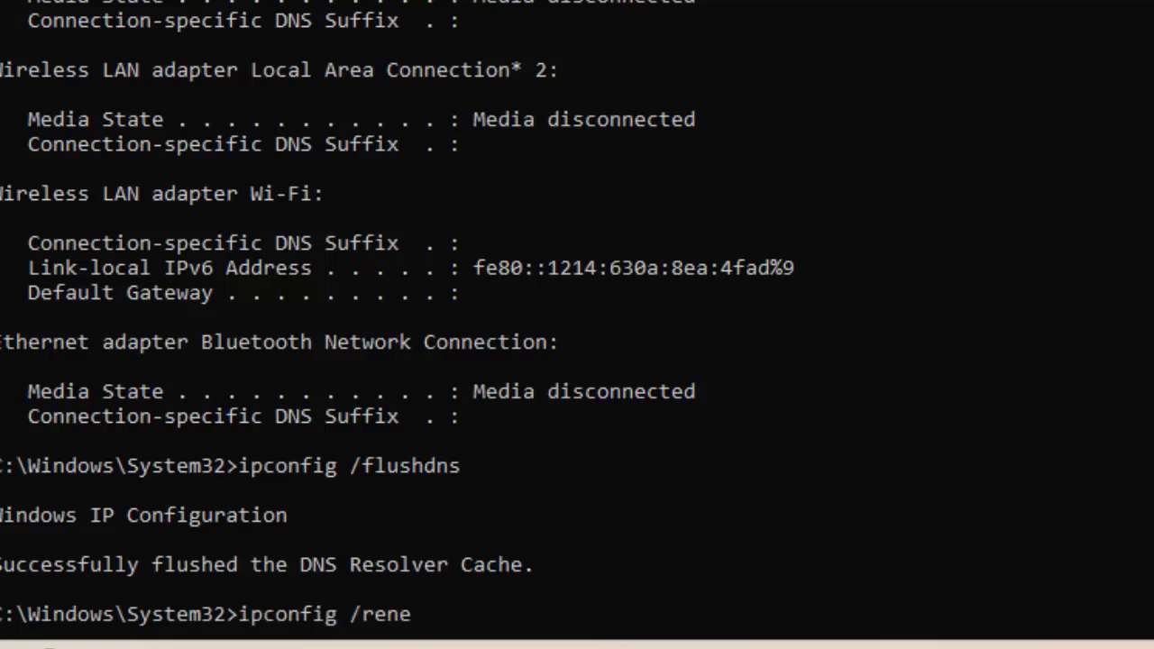